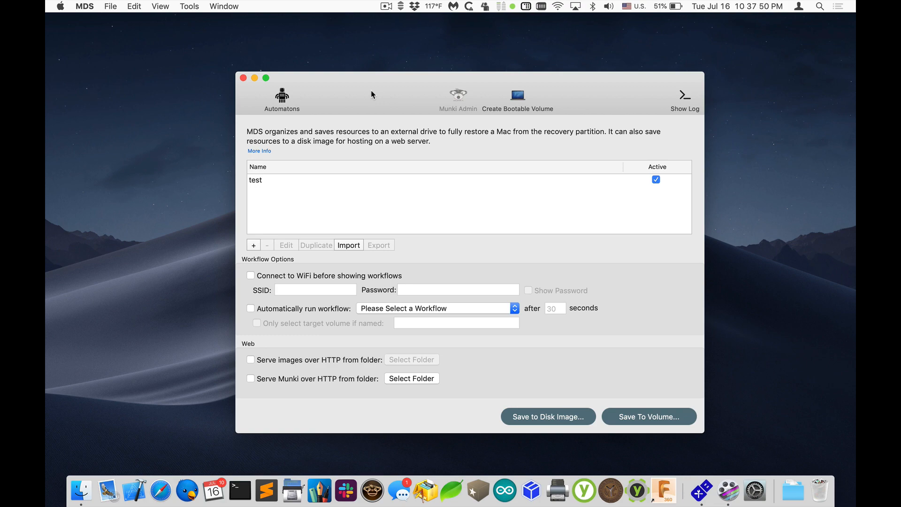
# Step: View the MDS app's version information and dismiss it
pyautogui.click(85, 7)
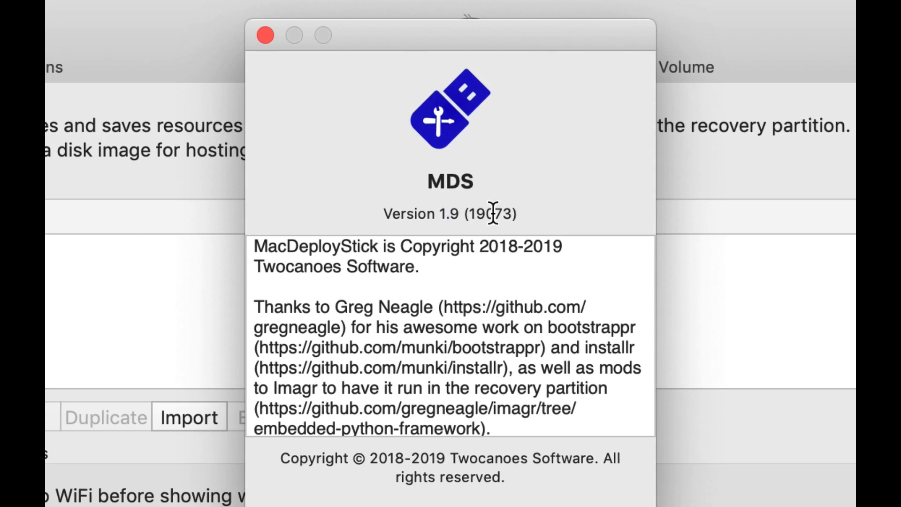
pyautogui.click(264, 35)
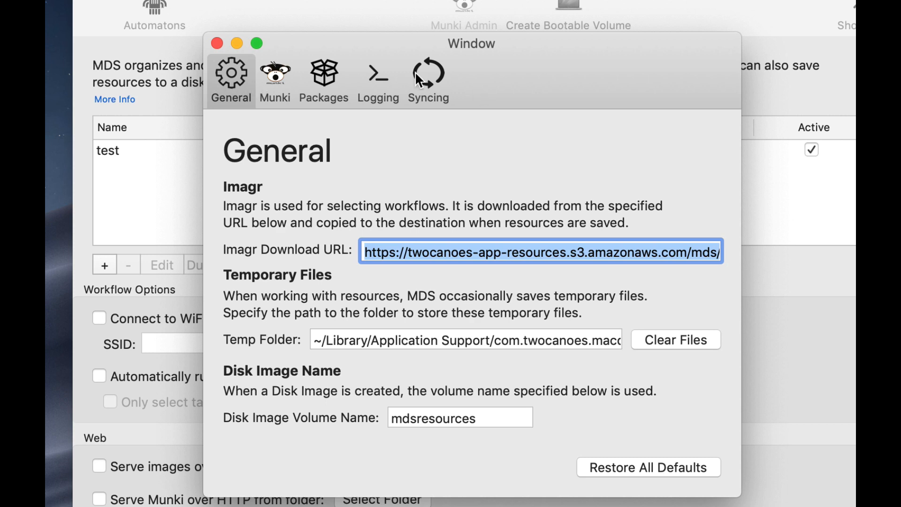
# Step: Review the Munki repository hosting and package signing settings, then close the settings window
pyautogui.click(275, 79)
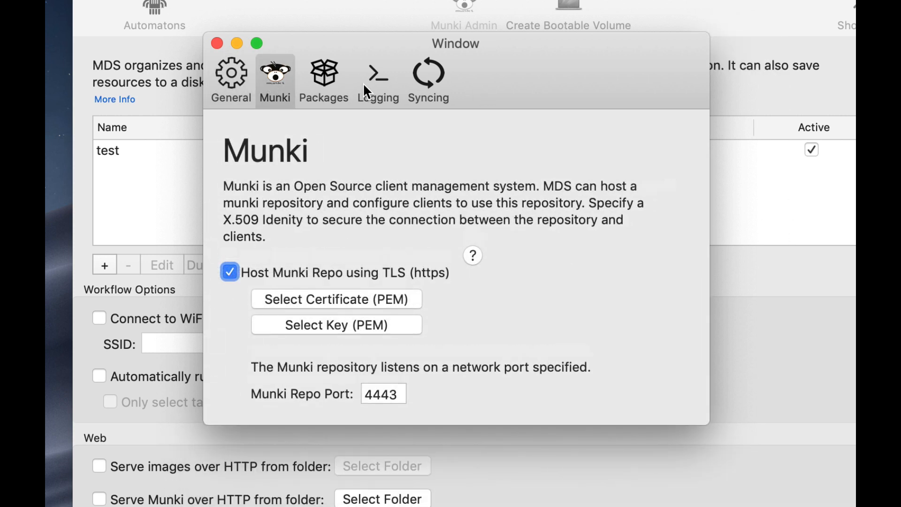
pyautogui.click(323, 81)
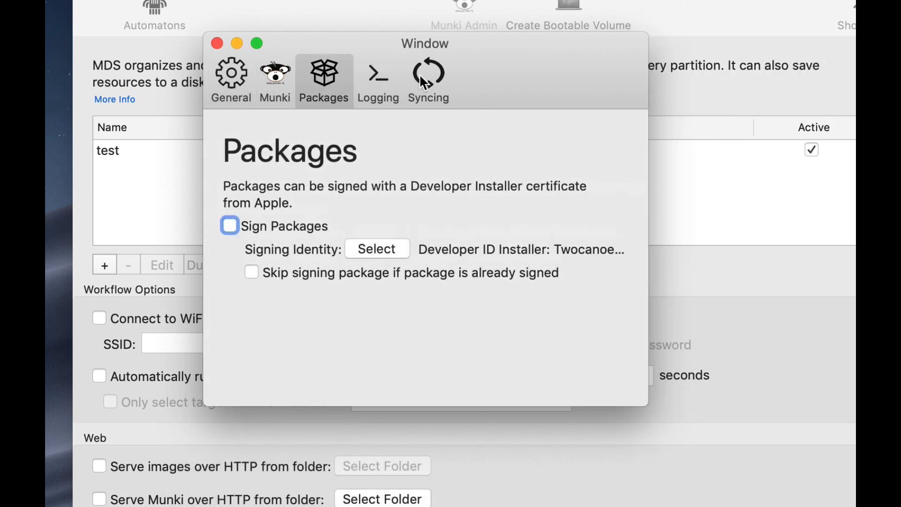
pyautogui.click(231, 79)
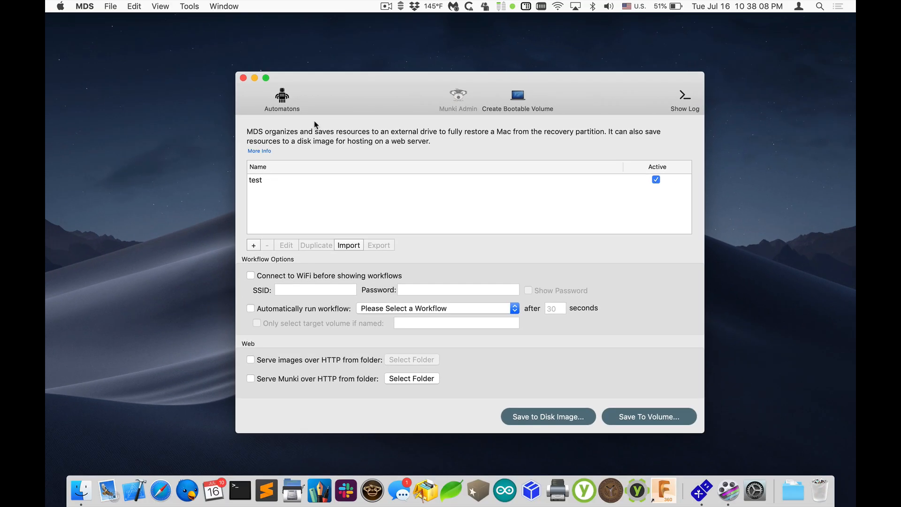
pyautogui.moveTo(322, 107)
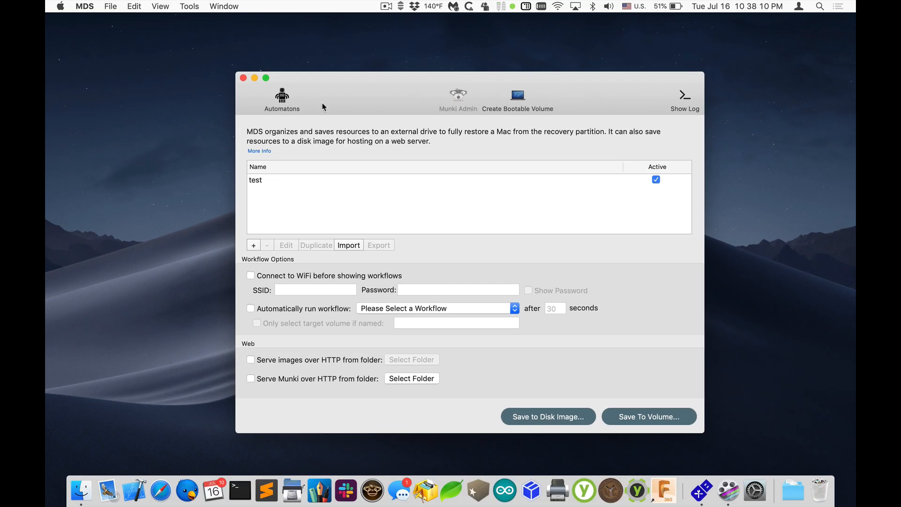
pyautogui.moveTo(469, 78); pyautogui.dragTo(467, 67)
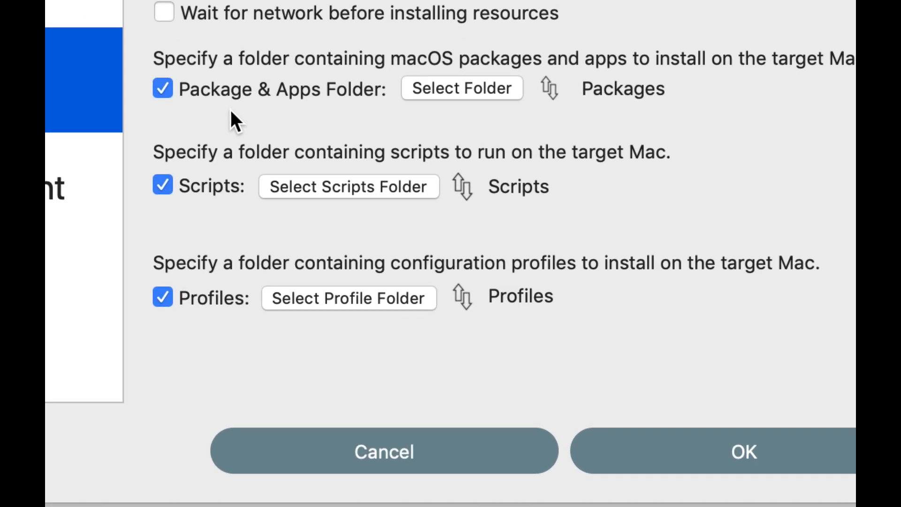
pyautogui.moveTo(534, 98)
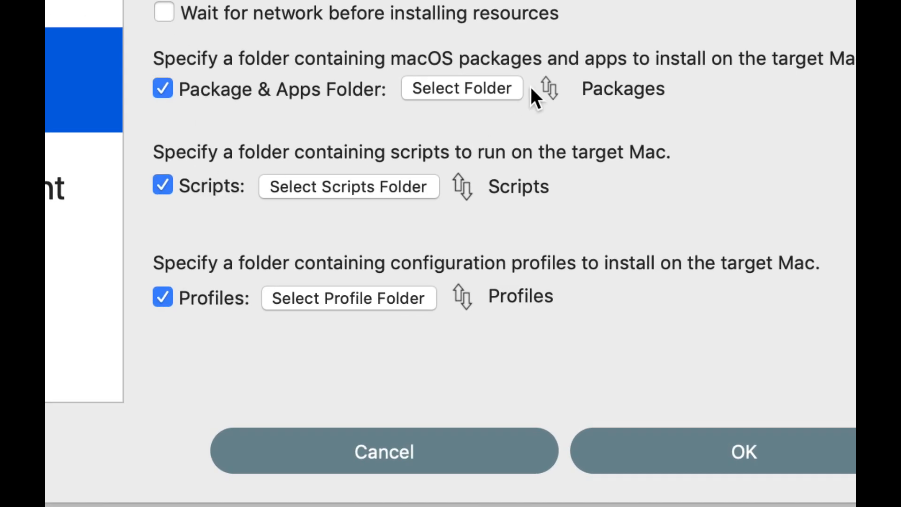
# Step: Show per-package install timing and keep the certificate request package installing at first user login
pyautogui.click(544, 89)
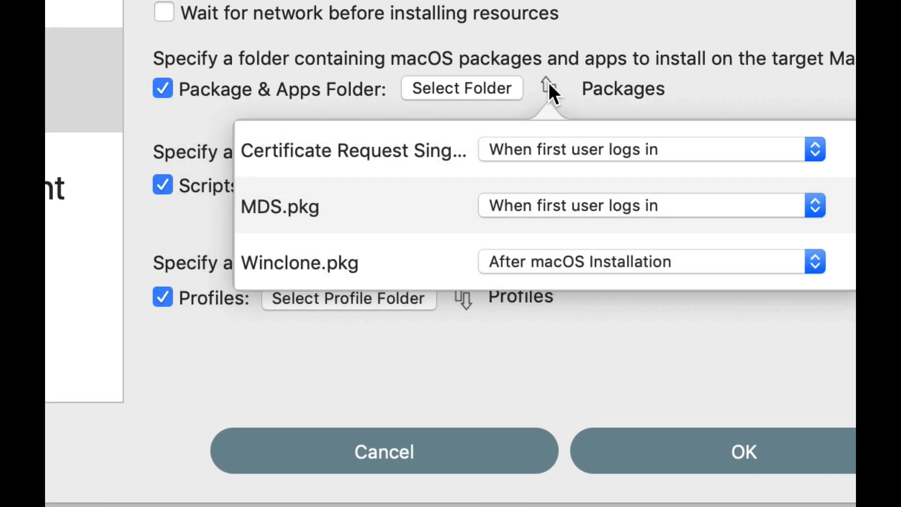
pyautogui.click(812, 150)
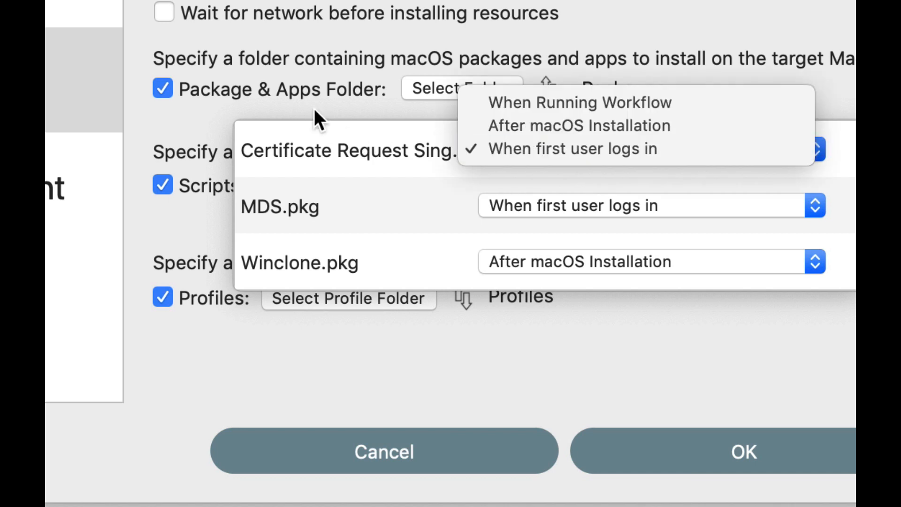
pyautogui.click(568, 149)
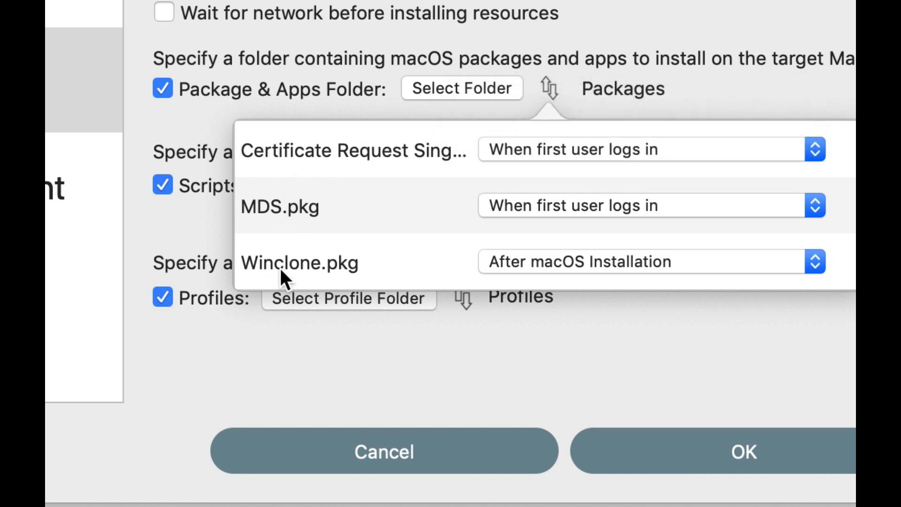
pyautogui.click(650, 149)
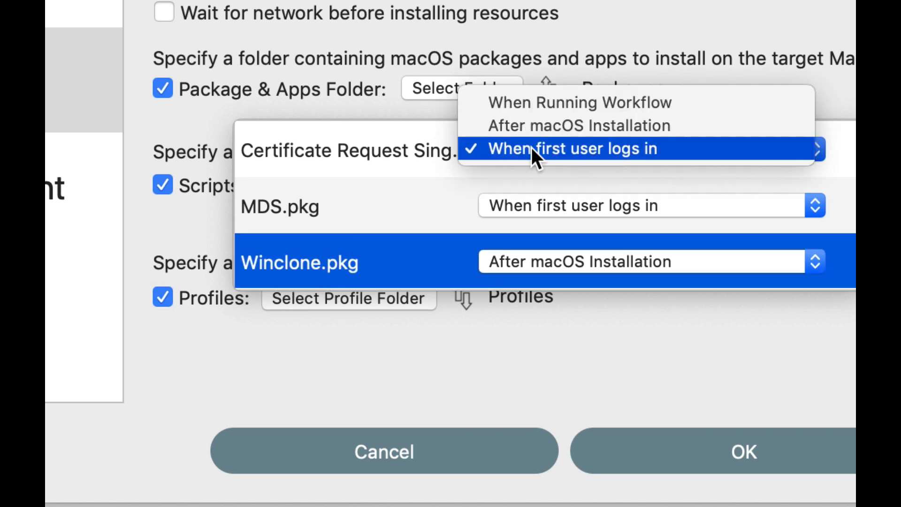
pyautogui.moveTo(592, 154)
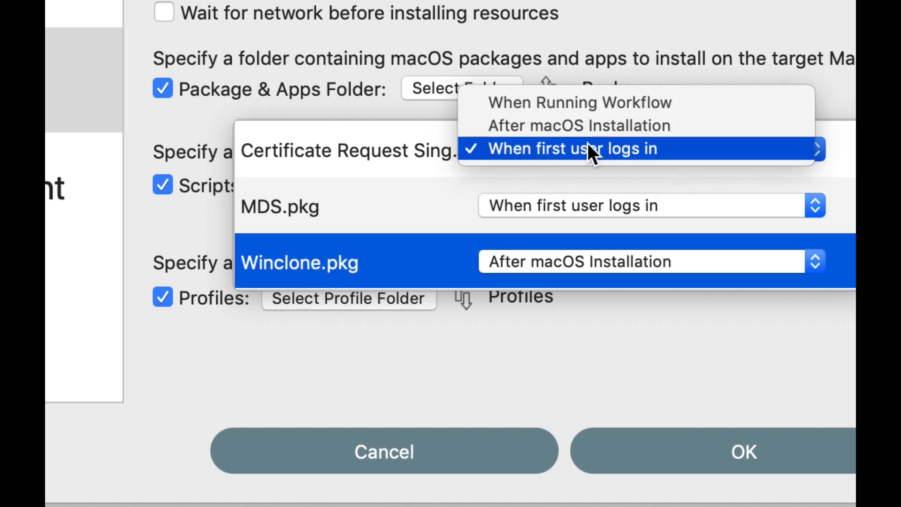
pyautogui.moveTo(643, 124)
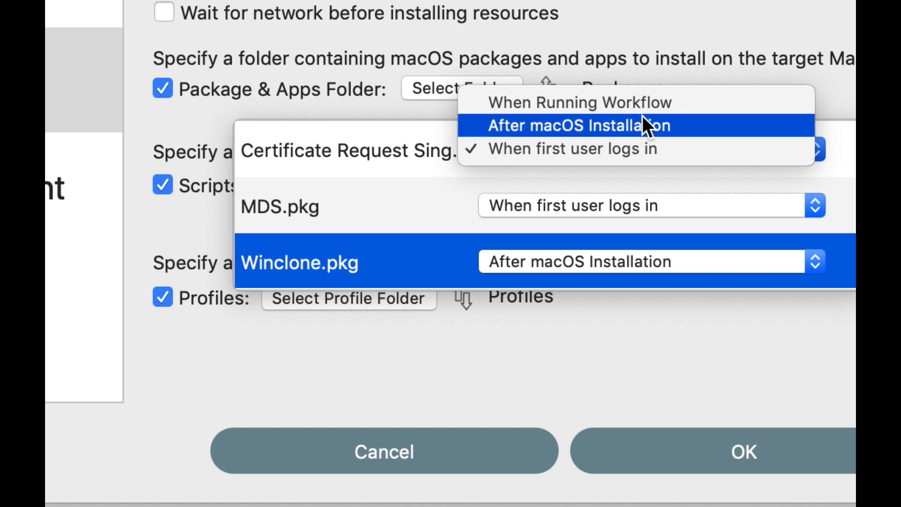
pyautogui.moveTo(579, 103)
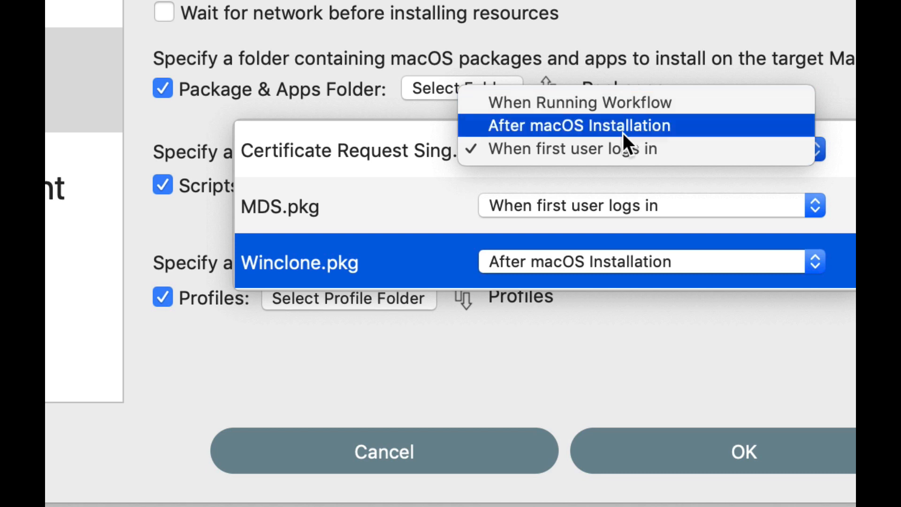
pyautogui.moveTo(637, 144)
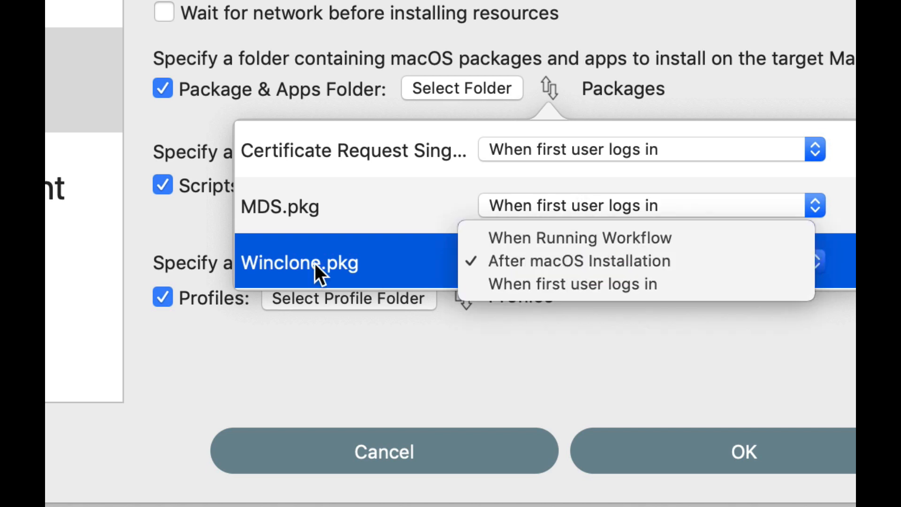
pyautogui.click(579, 260)
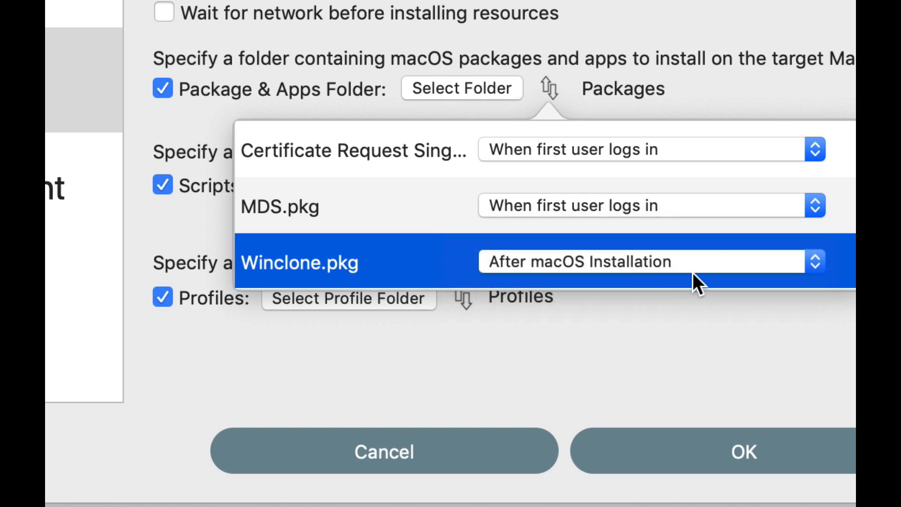
pyautogui.moveTo(566, 167)
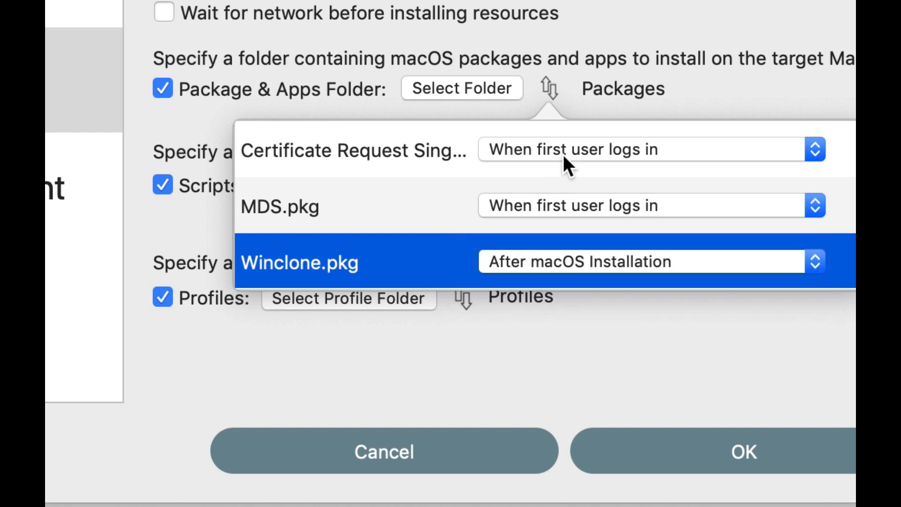
pyautogui.click(649, 150)
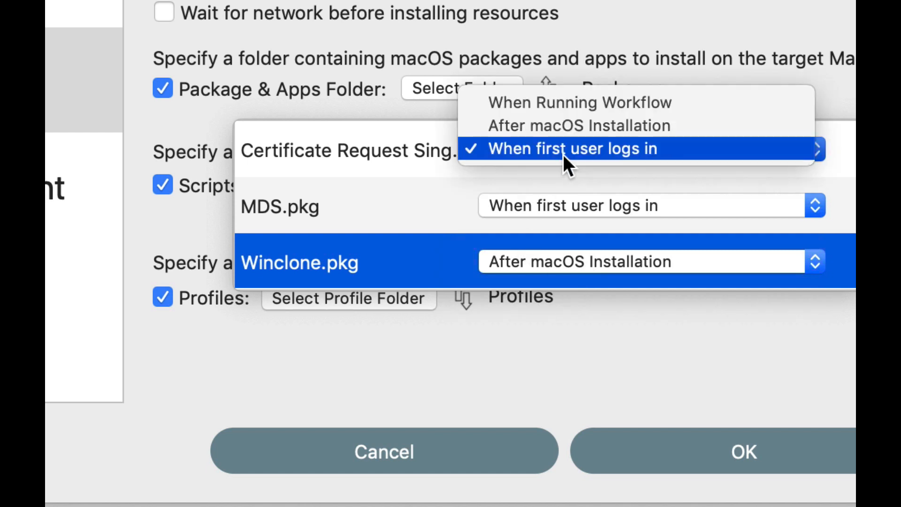
pyautogui.click(574, 150)
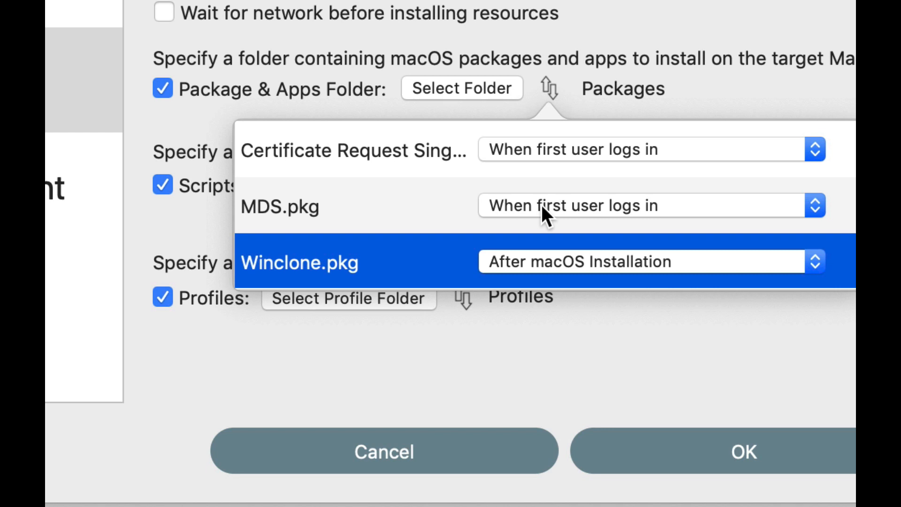
pyautogui.moveTo(575, 160)
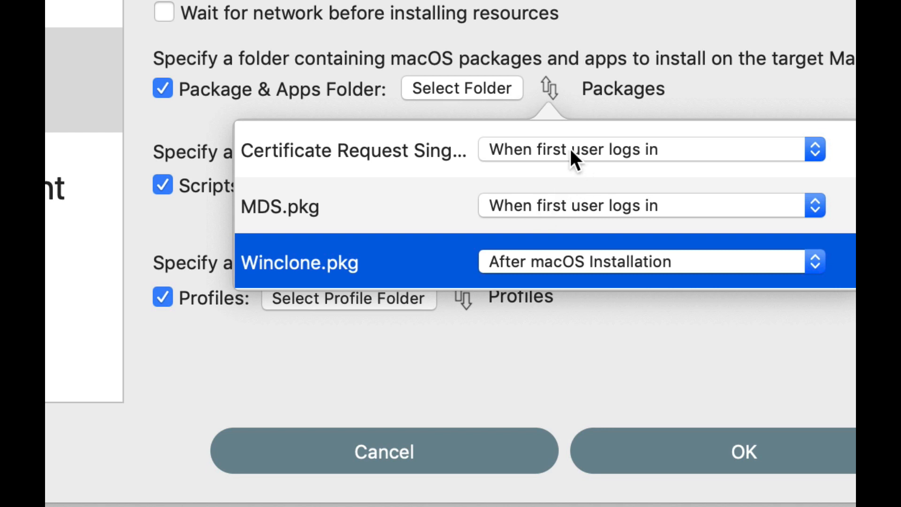
pyautogui.moveTo(326, 199)
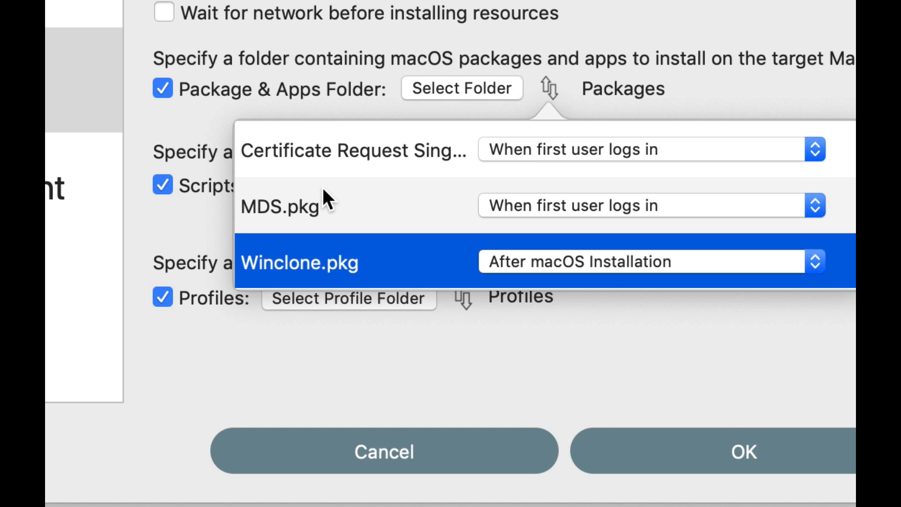
pyautogui.moveTo(337, 176)
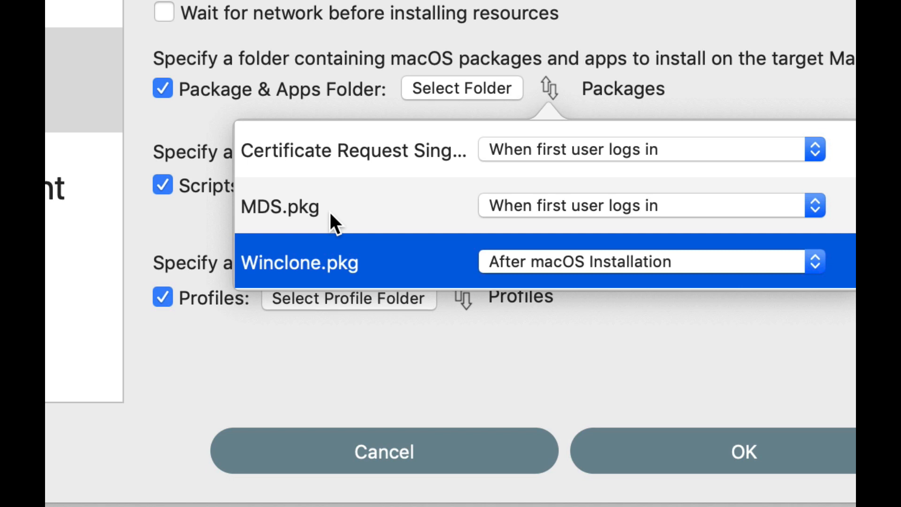
pyautogui.moveTo(451, 135)
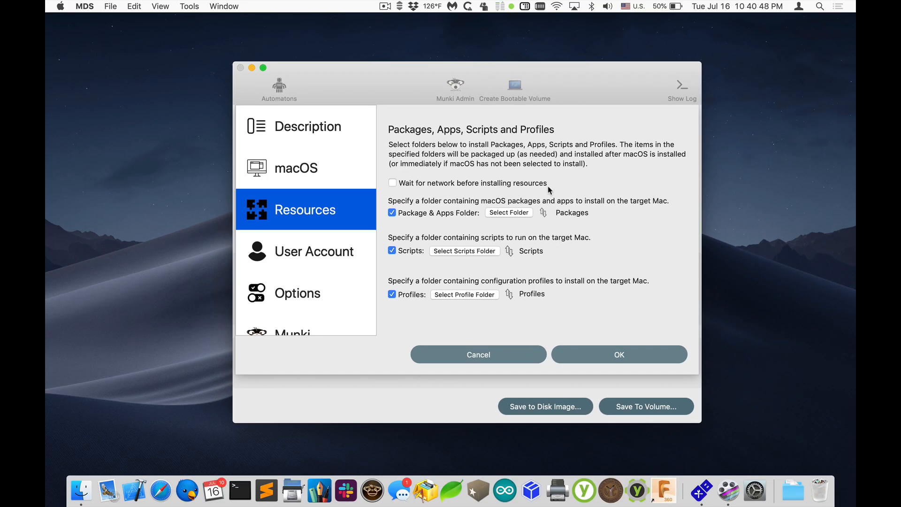
pyautogui.moveTo(265, 42)
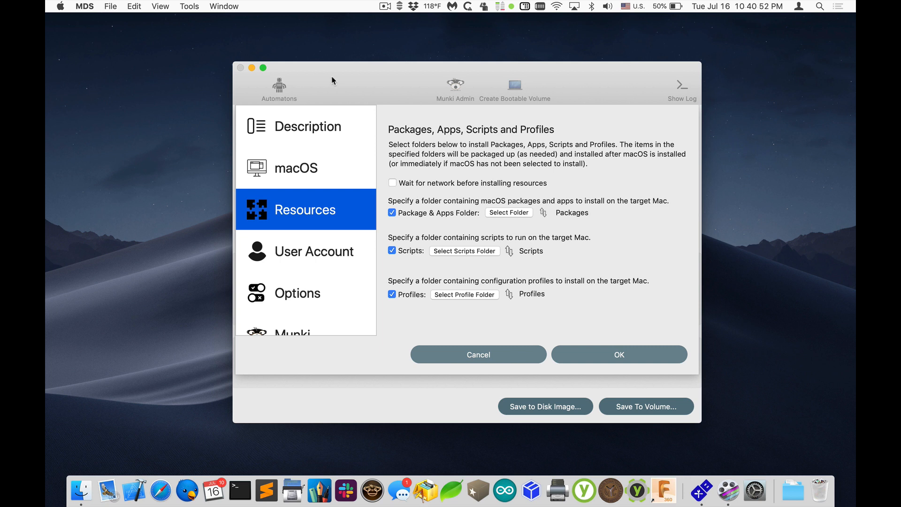
pyautogui.moveTo(457, 152)
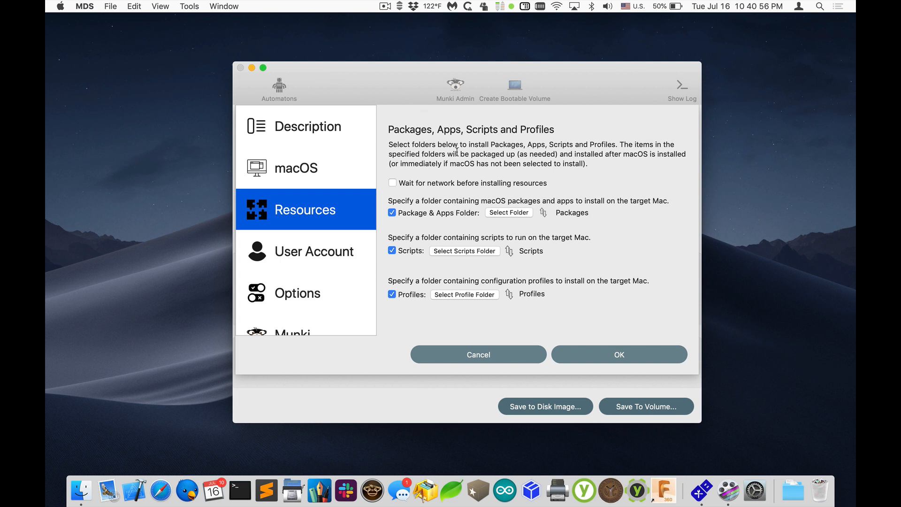